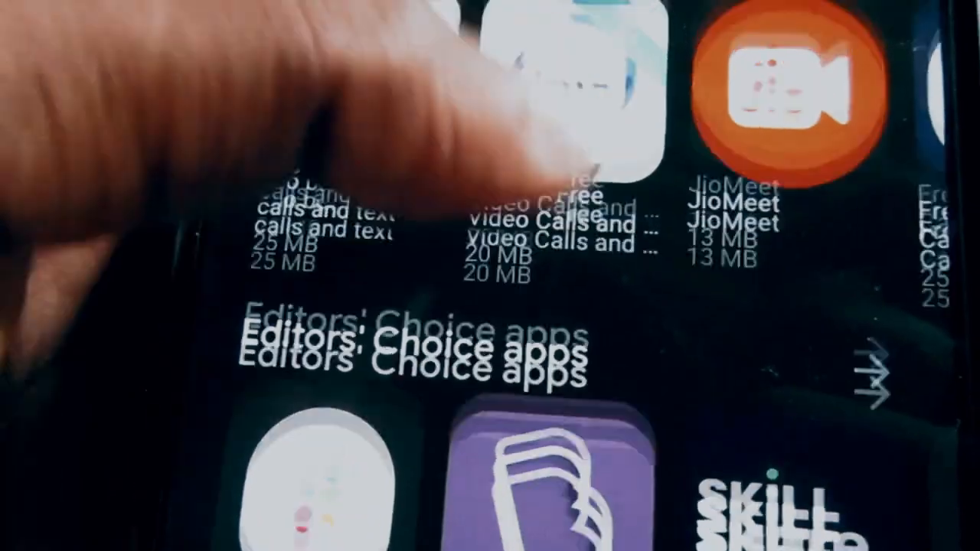
# - Scroll down to the Android-only, earnings and security features list and select the Works on Android paragraph
pyautogui.scroll(-3)
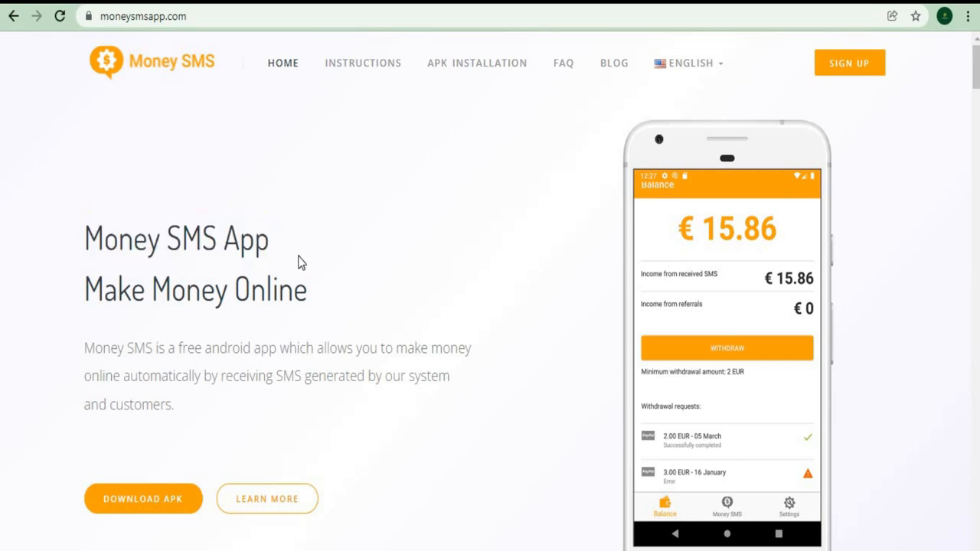
pyautogui.moveTo(90, 341)
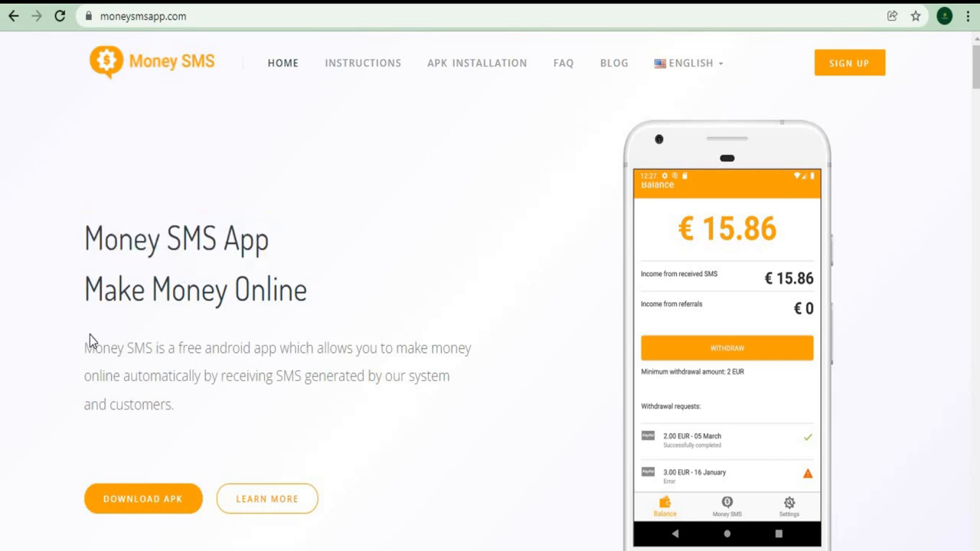
pyautogui.moveTo(730, 196)
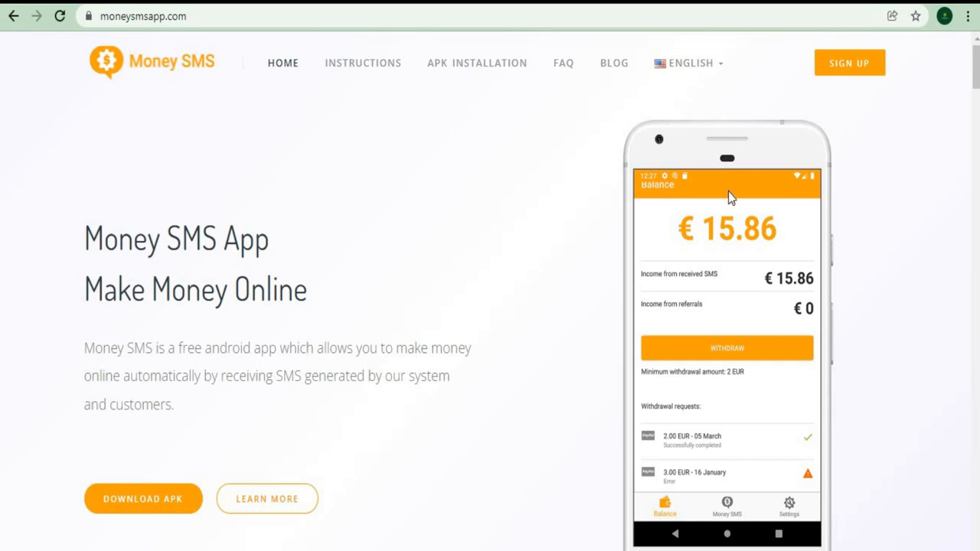
pyautogui.moveTo(687, 430)
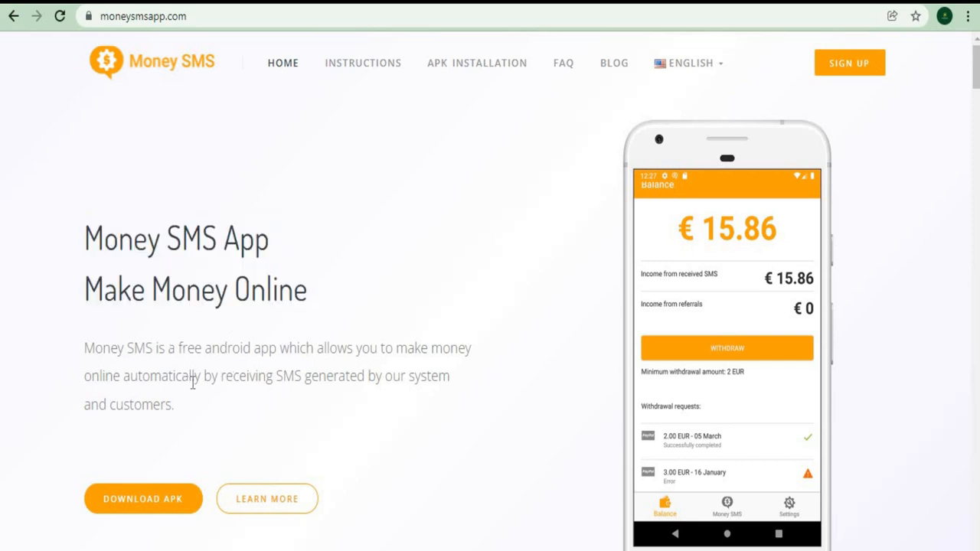
pyautogui.moveTo(204, 376); pyautogui.dragTo(174, 404)
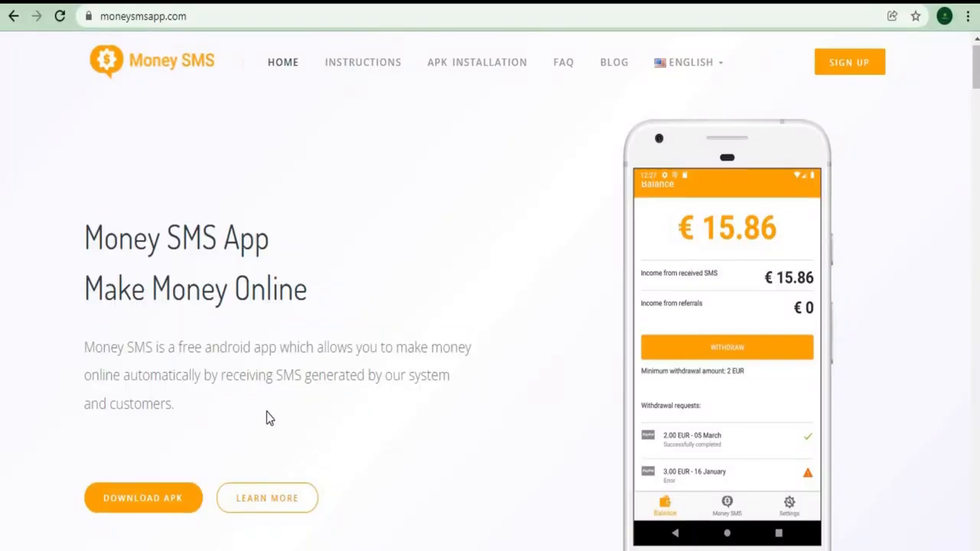
pyautogui.scroll(-3)
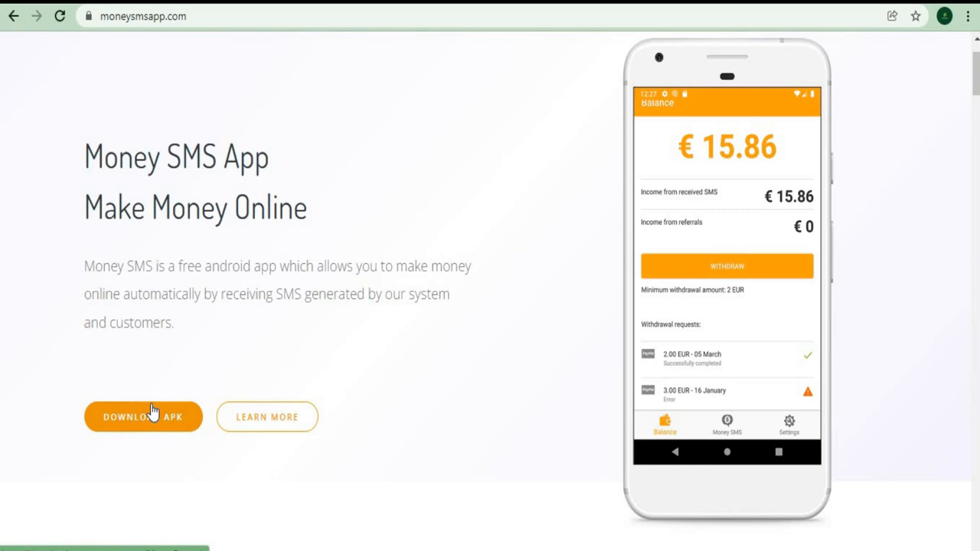
pyautogui.moveTo(247, 342)
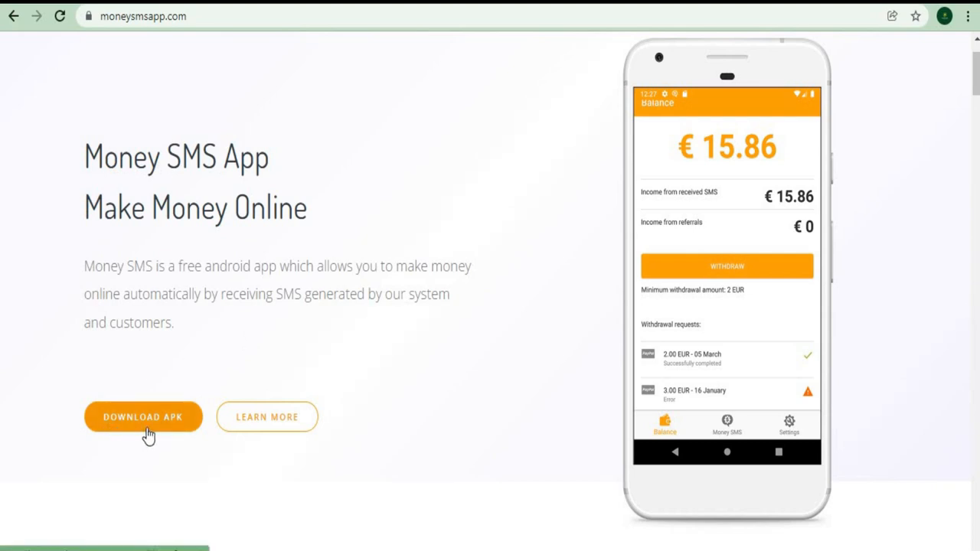
pyautogui.scroll(-3)
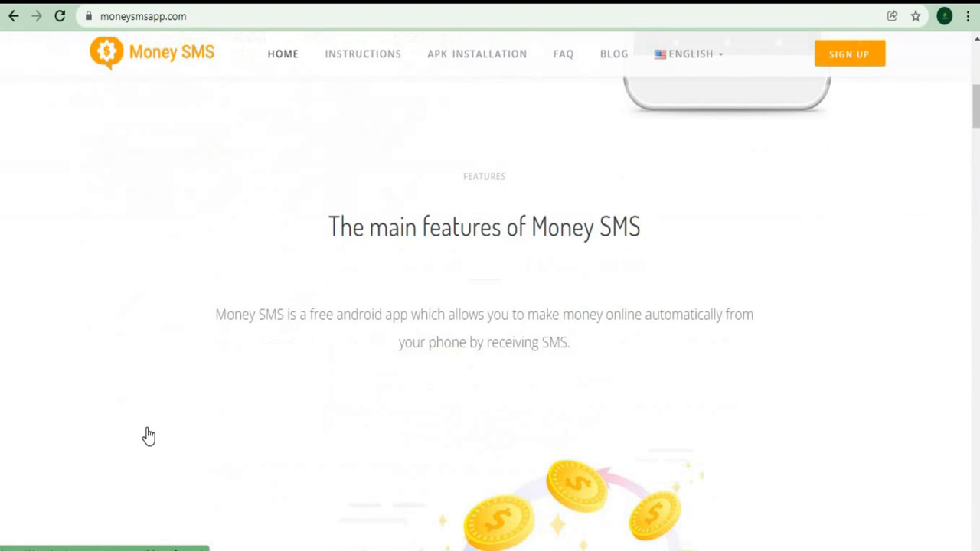
pyautogui.scroll(-3)
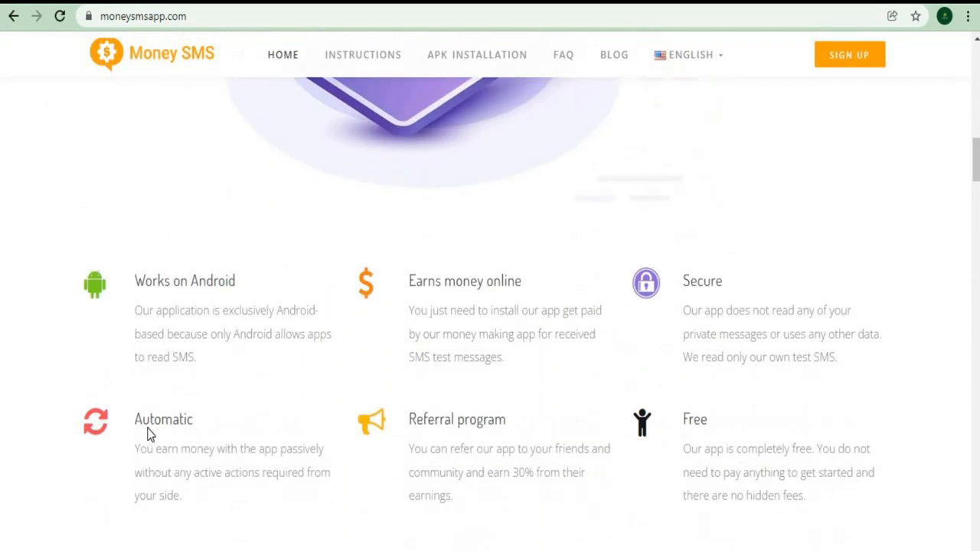
pyautogui.scroll(-3)
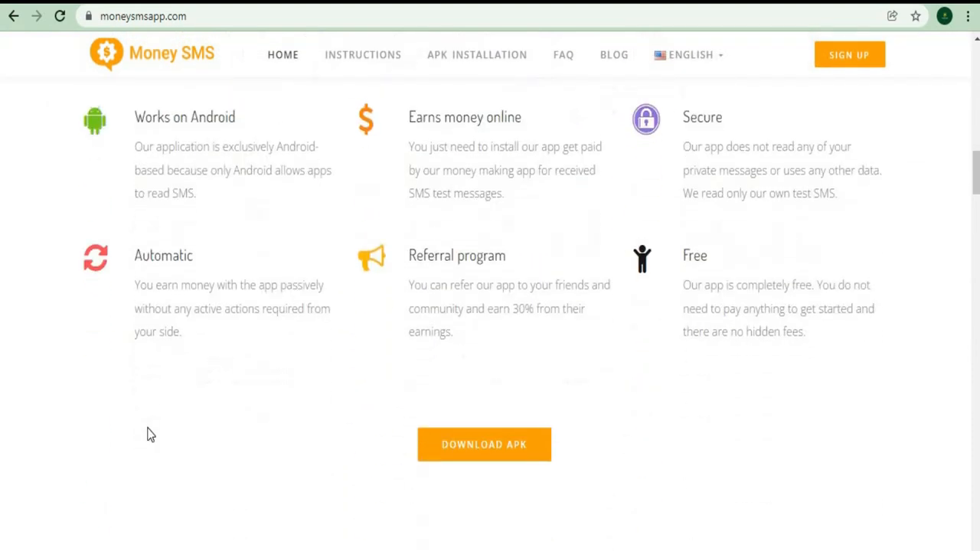
pyautogui.moveTo(220, 190)
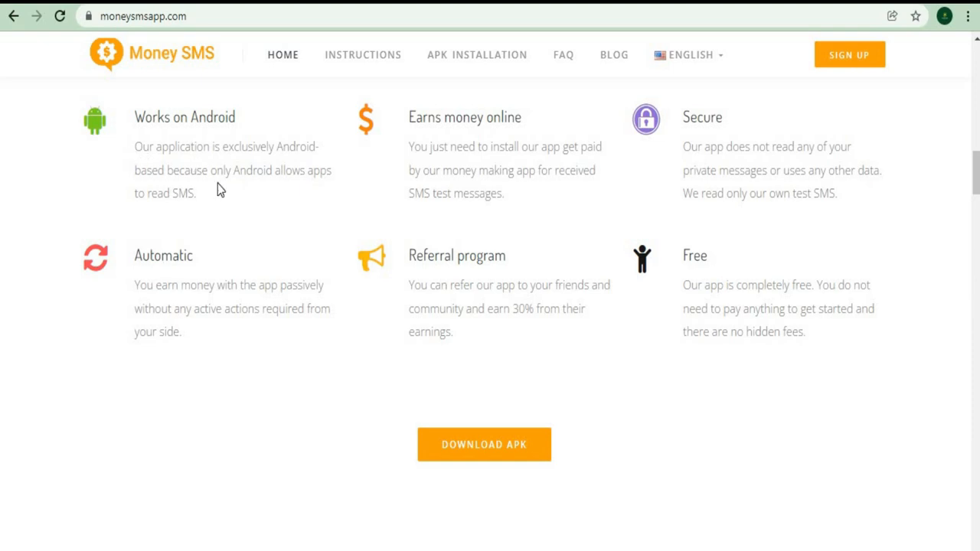
pyautogui.moveTo(135, 146); pyautogui.dragTo(196, 193)
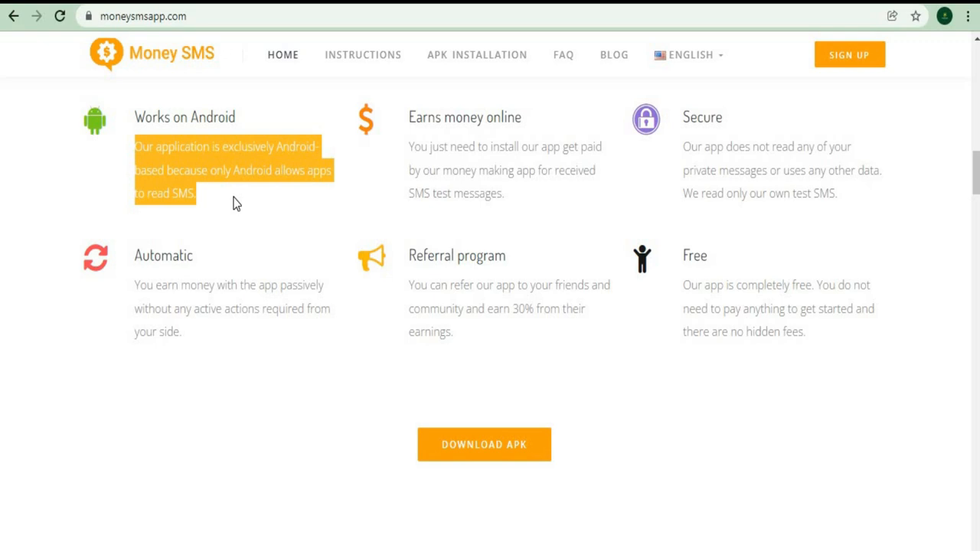
pyautogui.moveTo(371, 205)
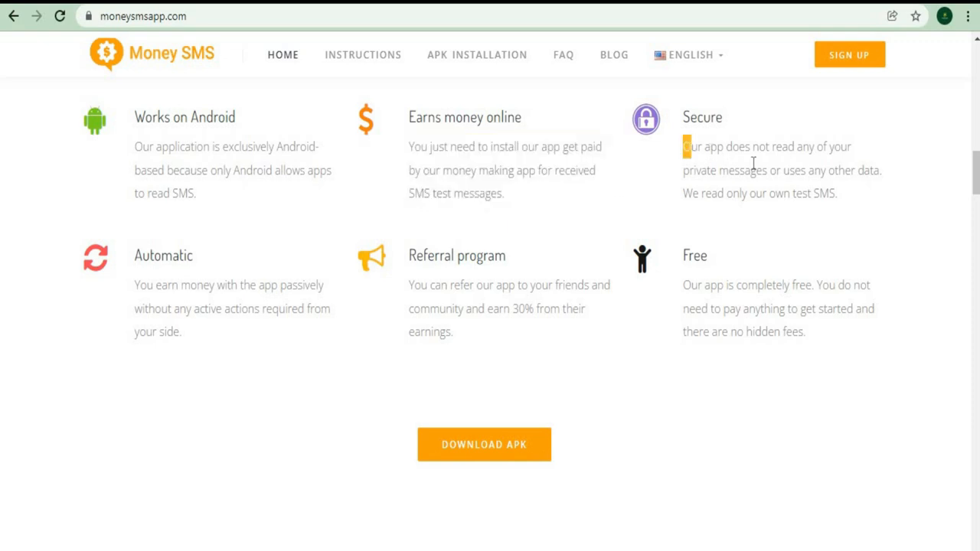
# - Highlight the Secure description about not reading private messages and dismiss the storage-full notification
pyautogui.moveTo(683, 146); pyautogui.dragTo(837, 193)
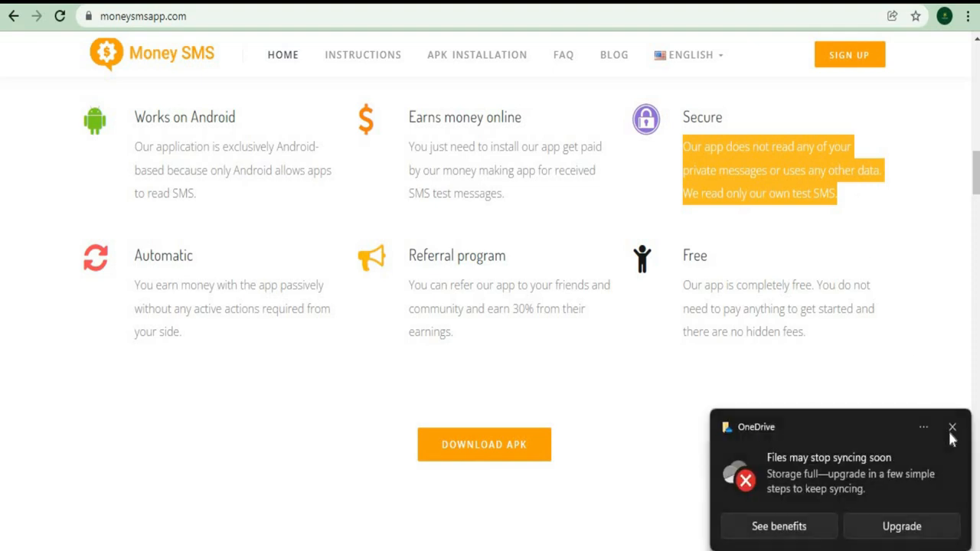
pyautogui.click(953, 427)
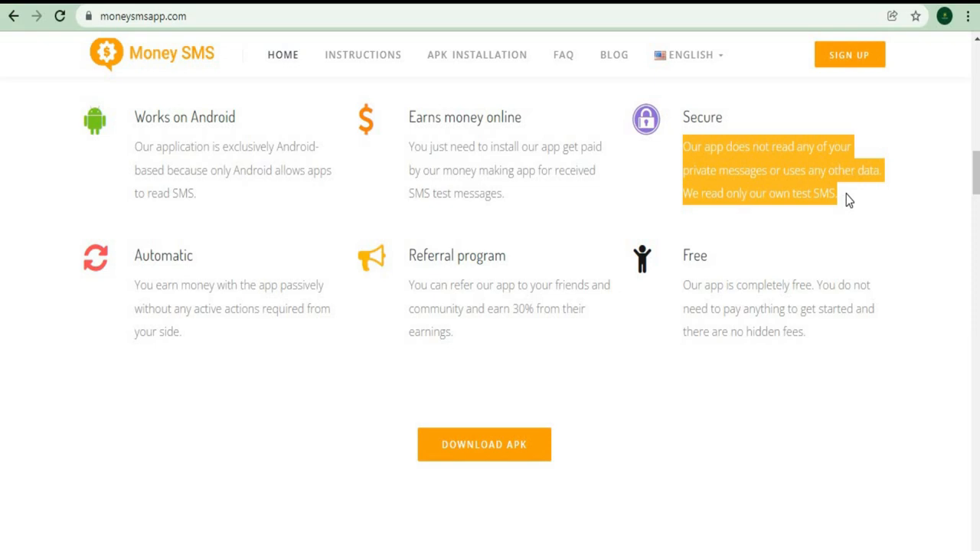
pyautogui.moveTo(112, 296)
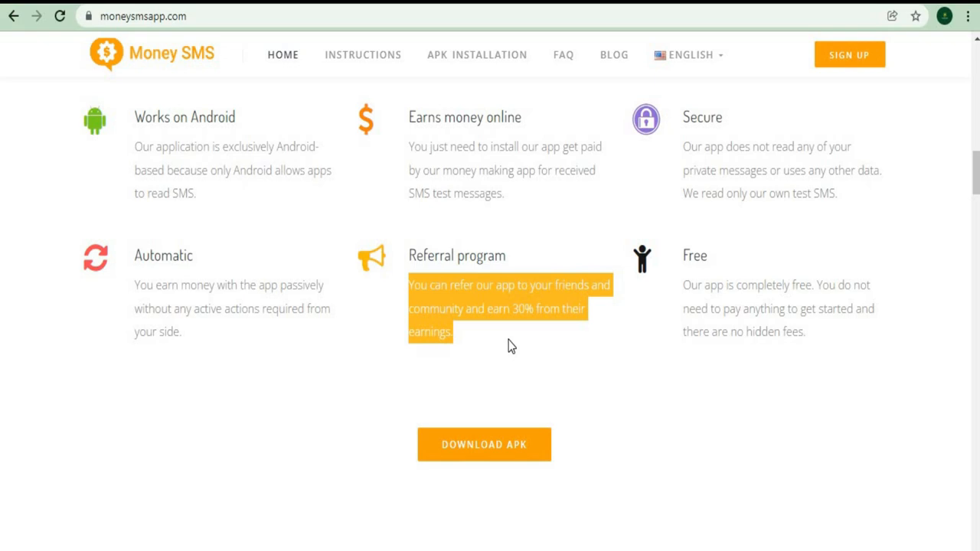
pyautogui.moveTo(490, 339)
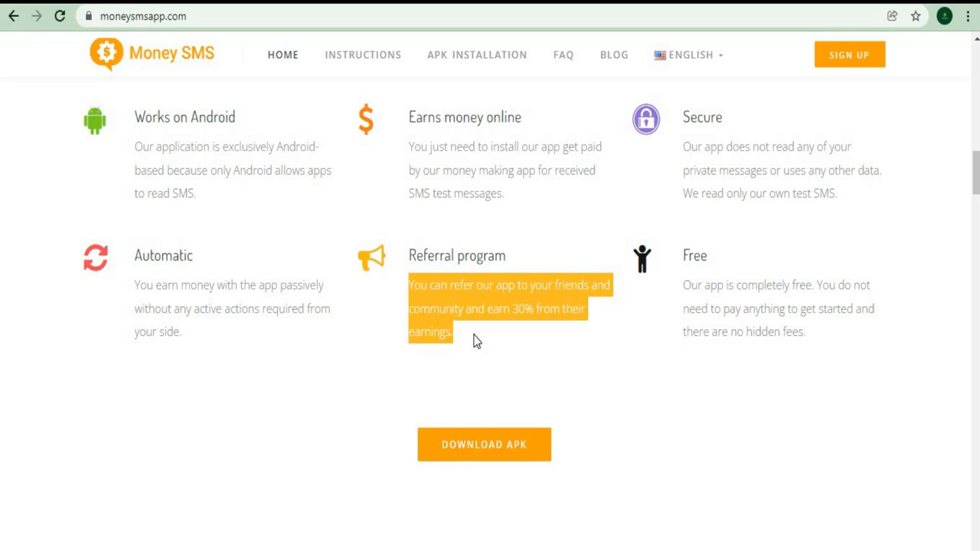
pyautogui.moveTo(683, 291)
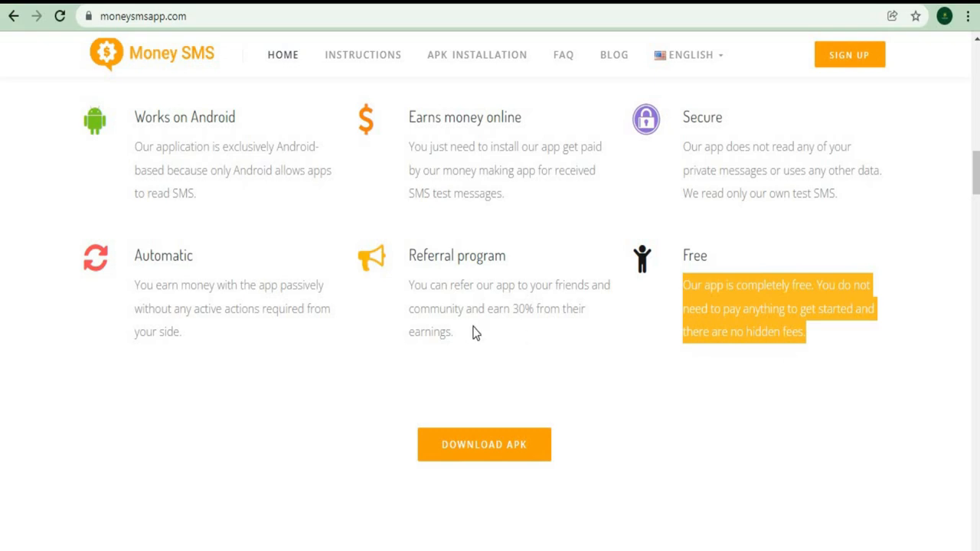
# - Scroll down to the how-it-works area and show the previous set of app screenshots
pyautogui.scroll(-3)
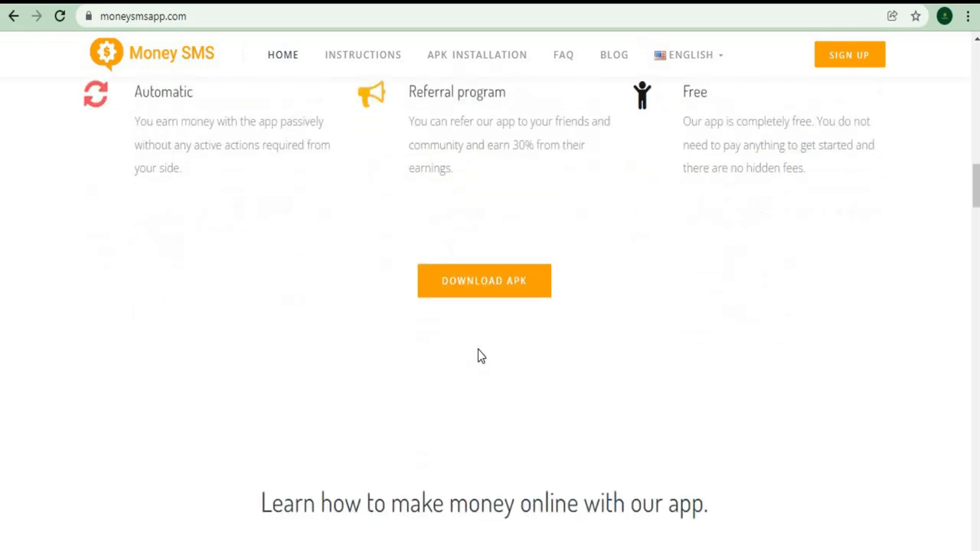
pyautogui.scroll(-3)
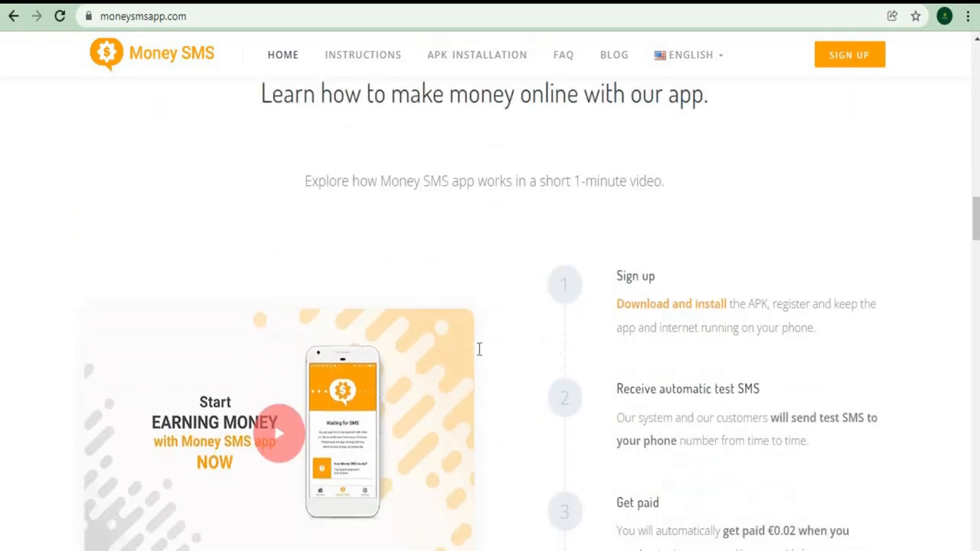
pyautogui.scroll(-3)
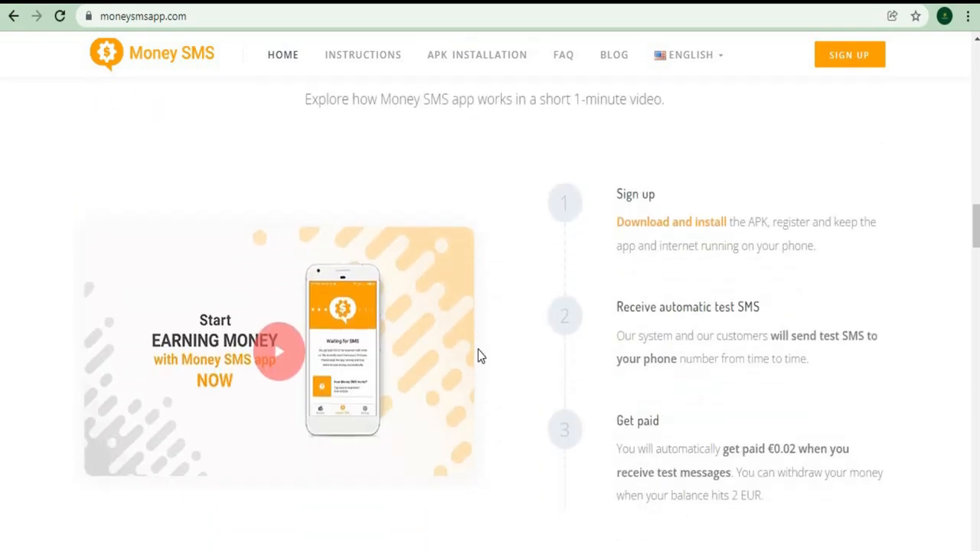
pyautogui.scroll(-3)
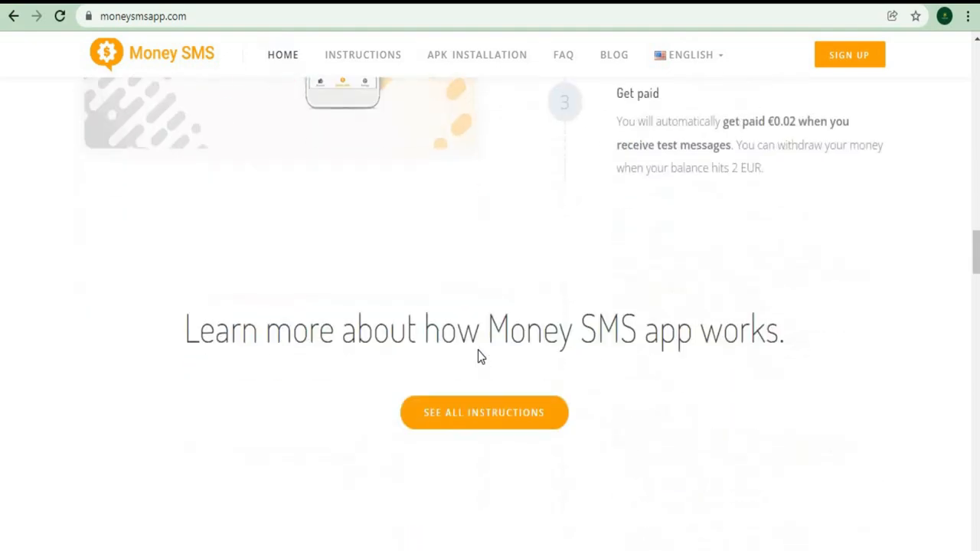
pyautogui.scroll(-3)
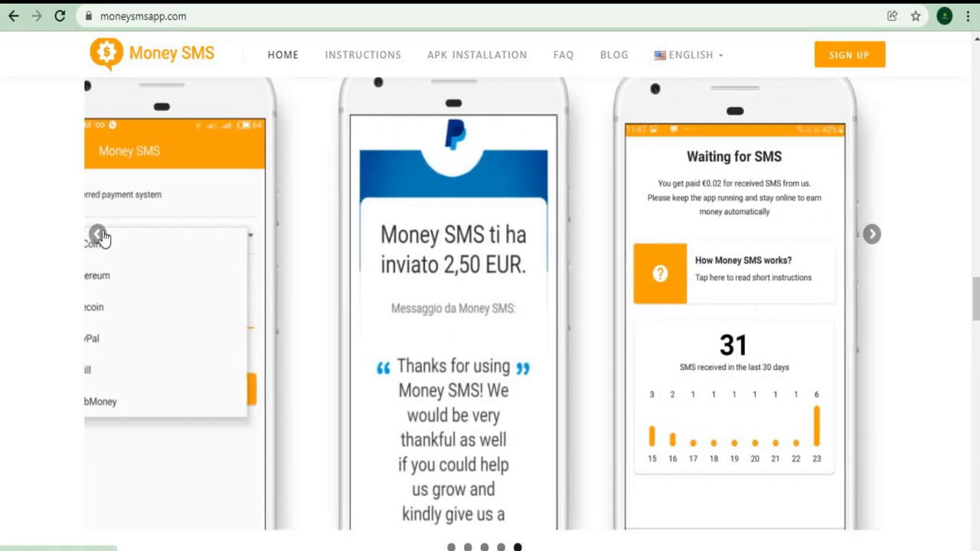
pyautogui.click(97, 233)
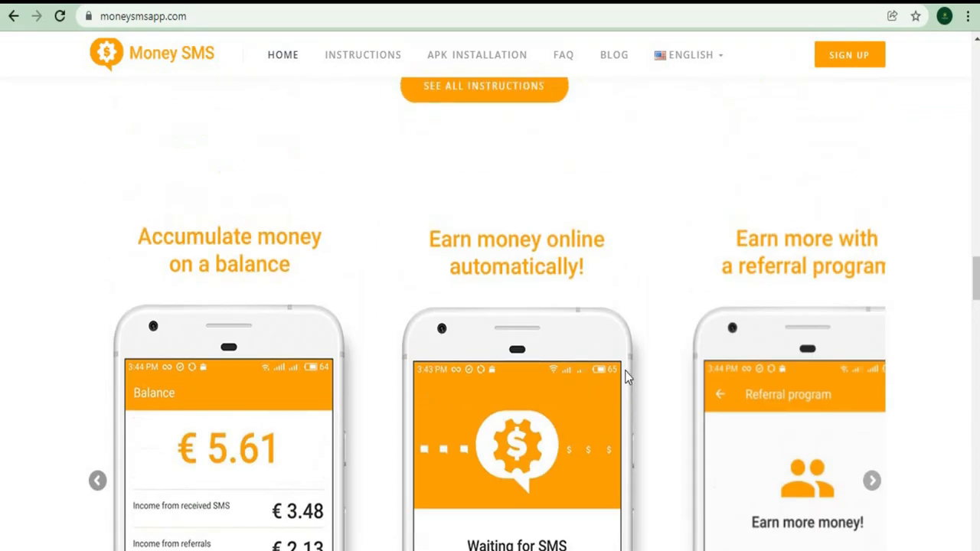
# - Highlight the sign-up, receive test SMS and get-paid steps
pyautogui.scroll(3)
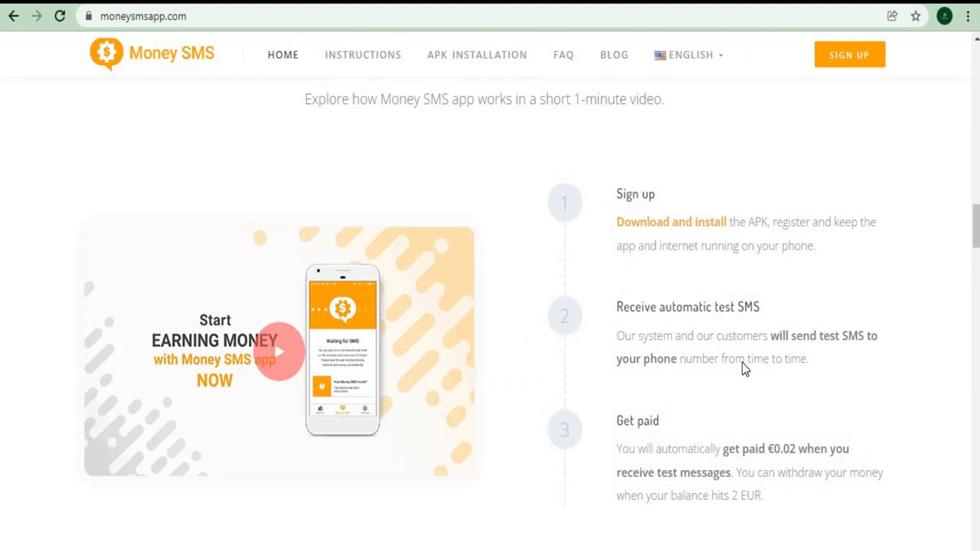
pyautogui.moveTo(617, 194); pyautogui.dragTo(763, 495)
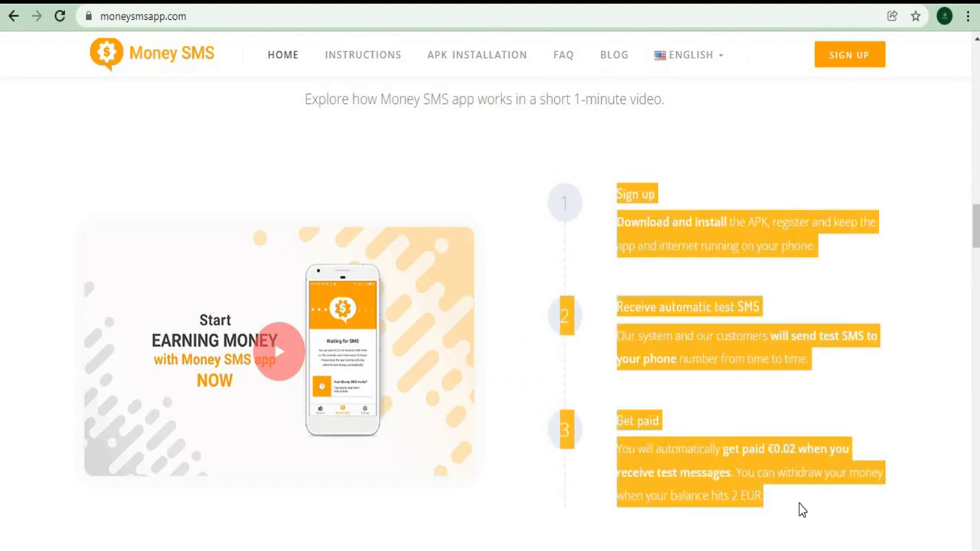
pyautogui.scroll(-3)
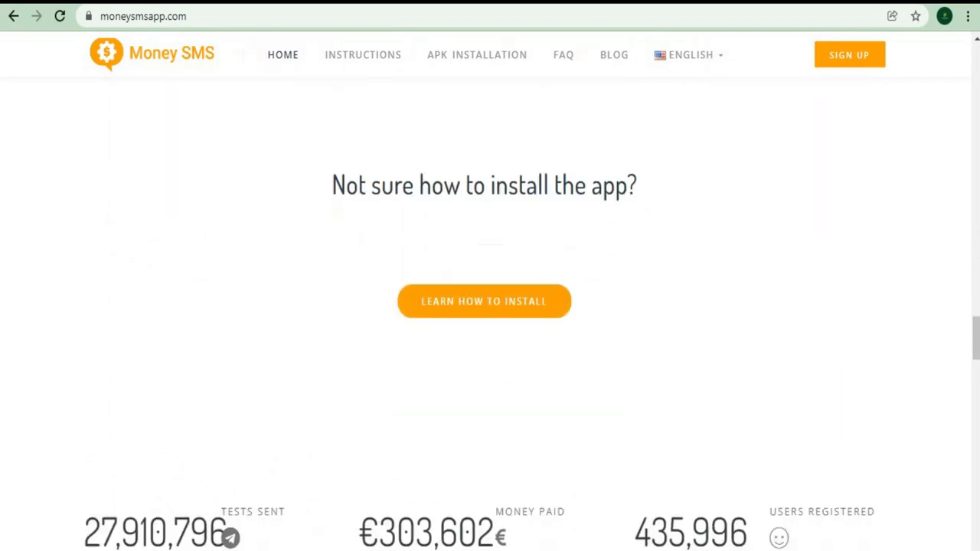
# - Select the GDPR and payment-proof text under 'Are we scam or legit?' and dismiss the sync notification
pyautogui.scroll(-3)
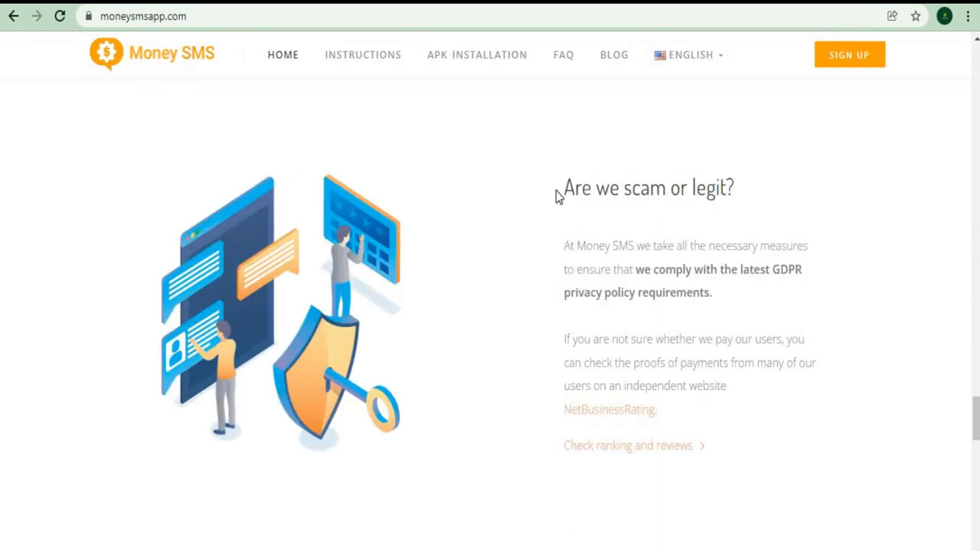
pyautogui.moveTo(559, 187); pyautogui.dragTo(749, 391)
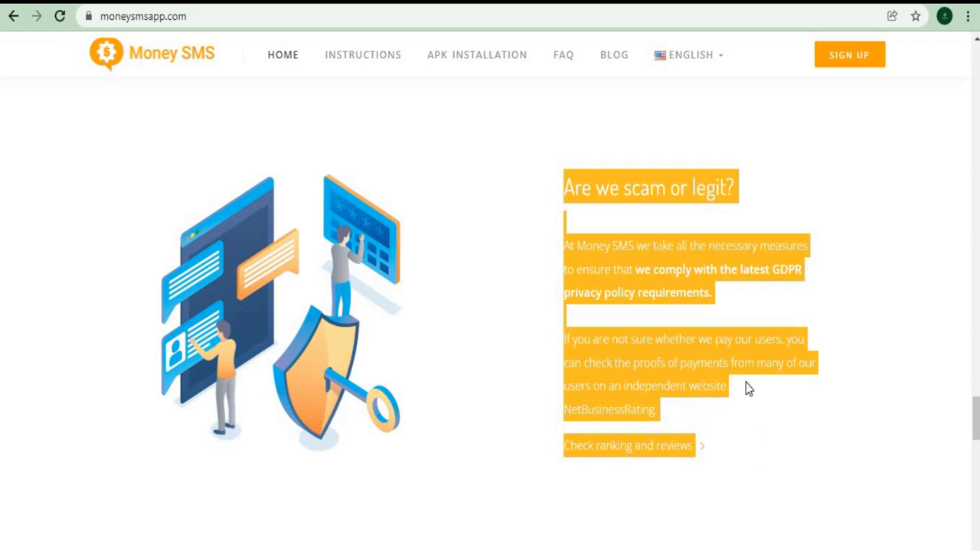
pyautogui.moveTo(749, 426)
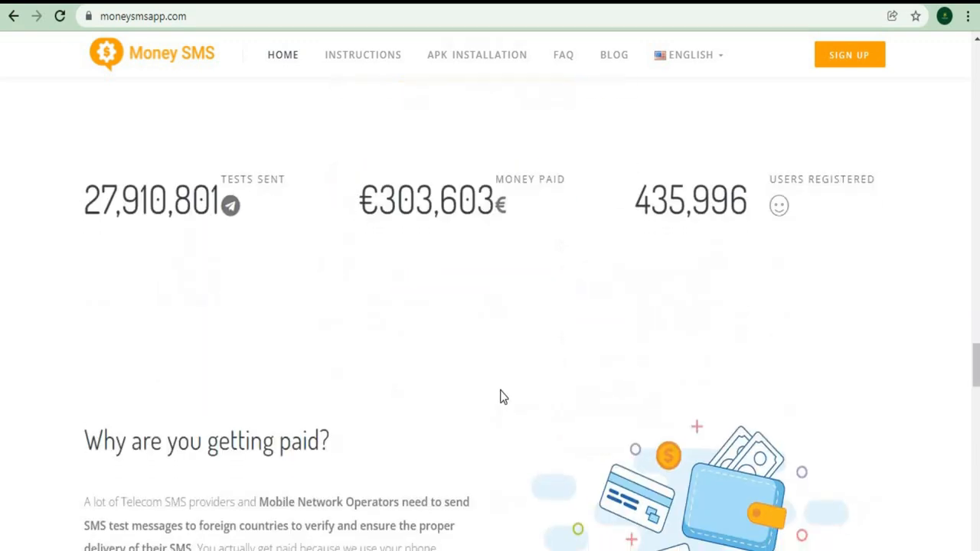
pyautogui.scroll(-3)
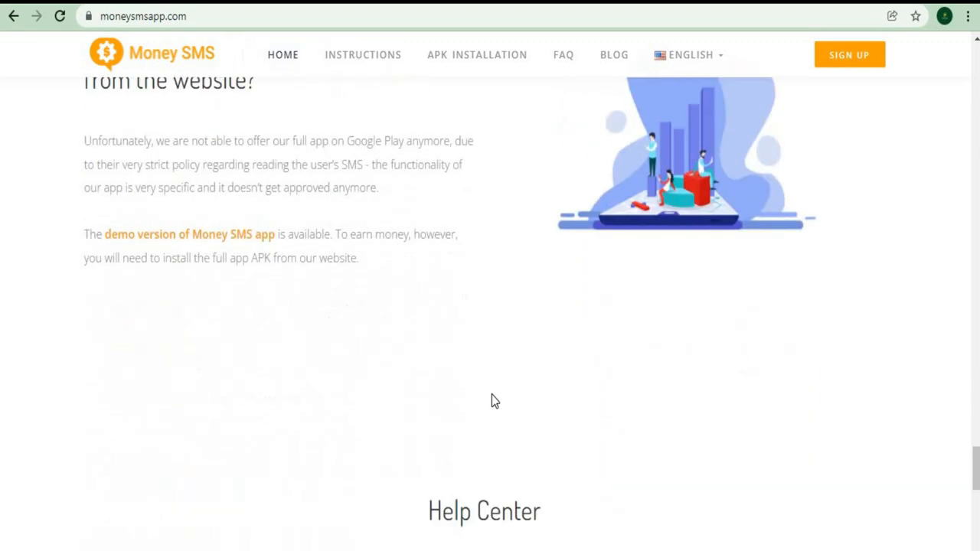
pyautogui.scroll(-3)
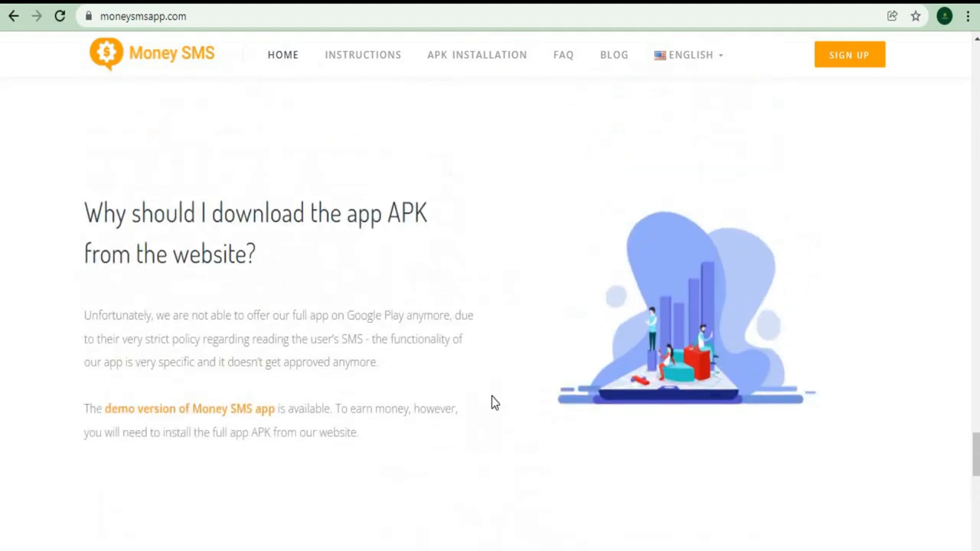
pyautogui.scroll(-3)
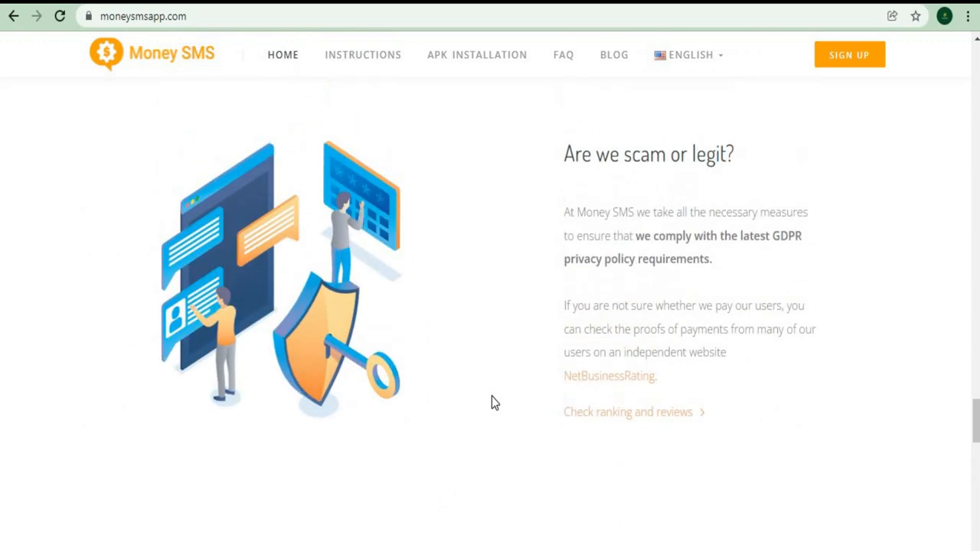
pyautogui.moveTo(469, 376)
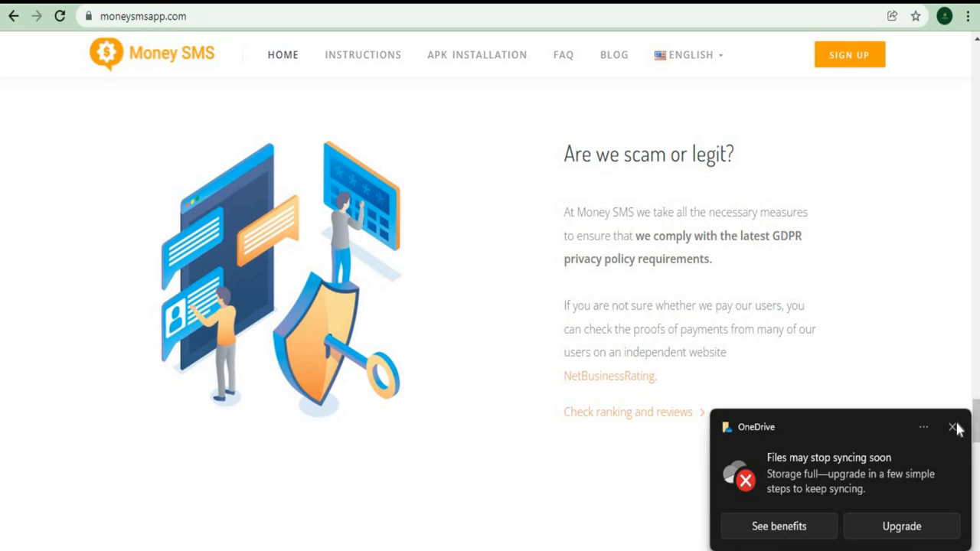
pyautogui.click(954, 427)
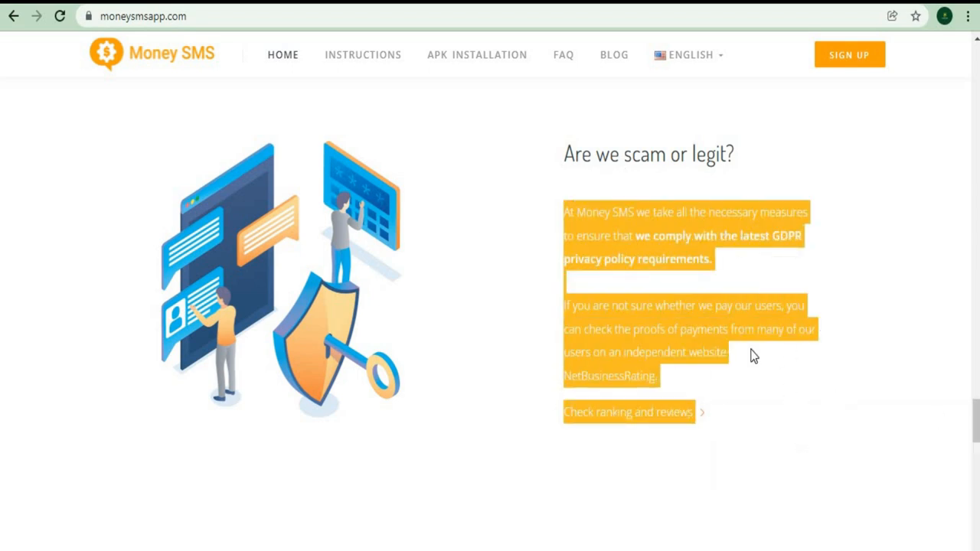
pyautogui.moveTo(536, 374)
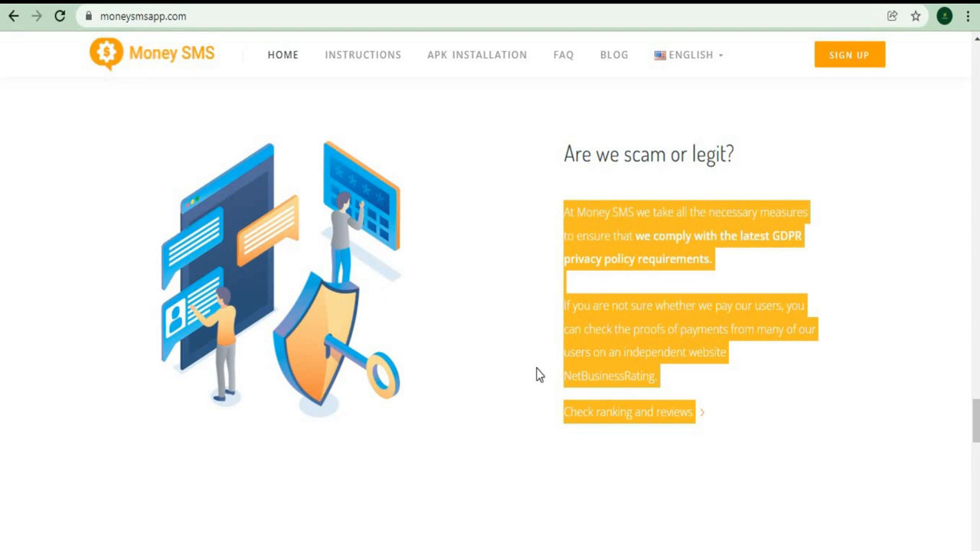
pyautogui.moveTo(533, 361)
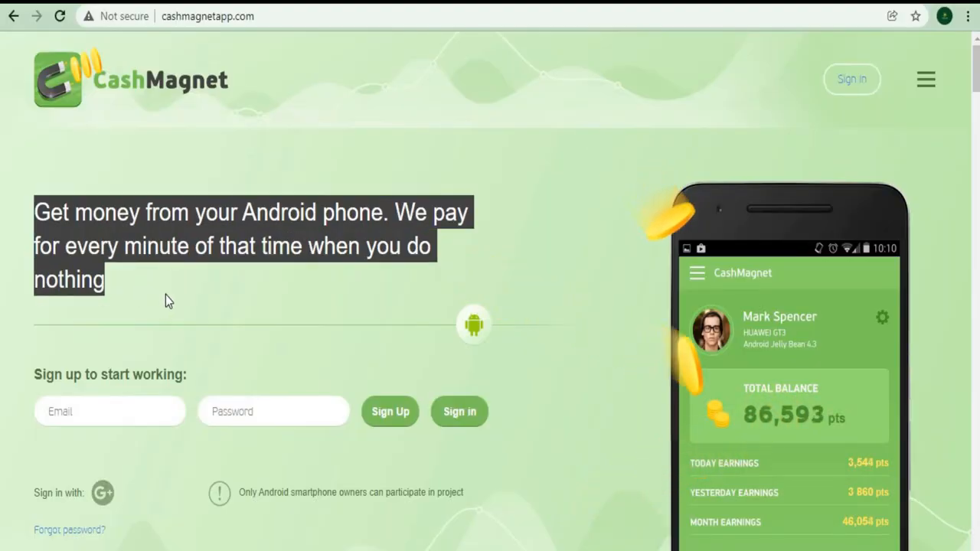
# - Scroll down the cashmagnetapp.com homepage toward the 'We have the largest payments' statement
pyautogui.scroll(-3)
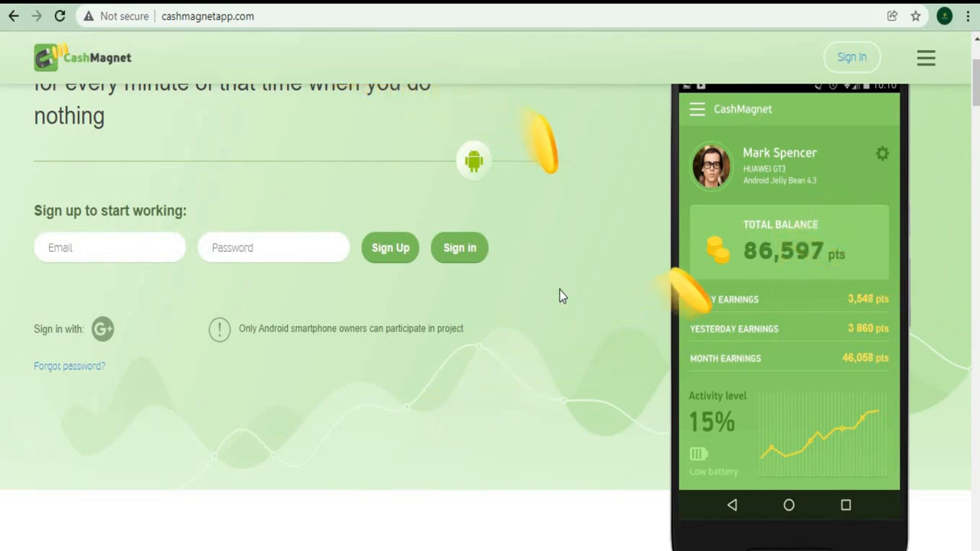
pyautogui.scroll(-3)
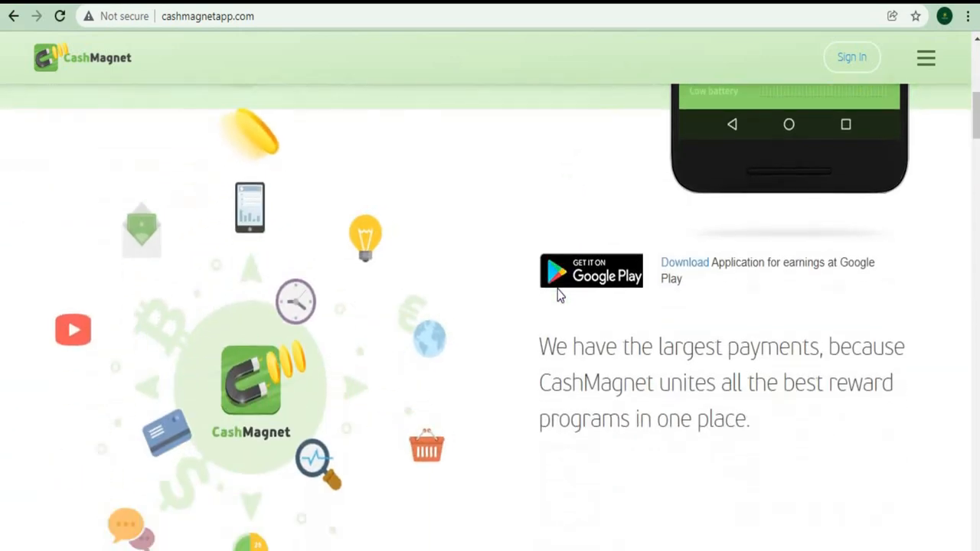
pyautogui.scroll(-3)
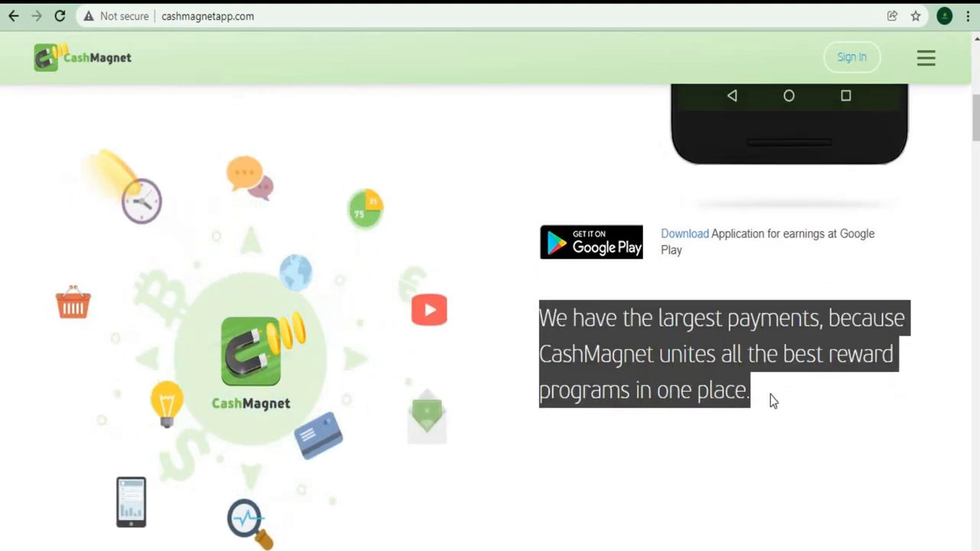
pyautogui.moveTo(772, 407)
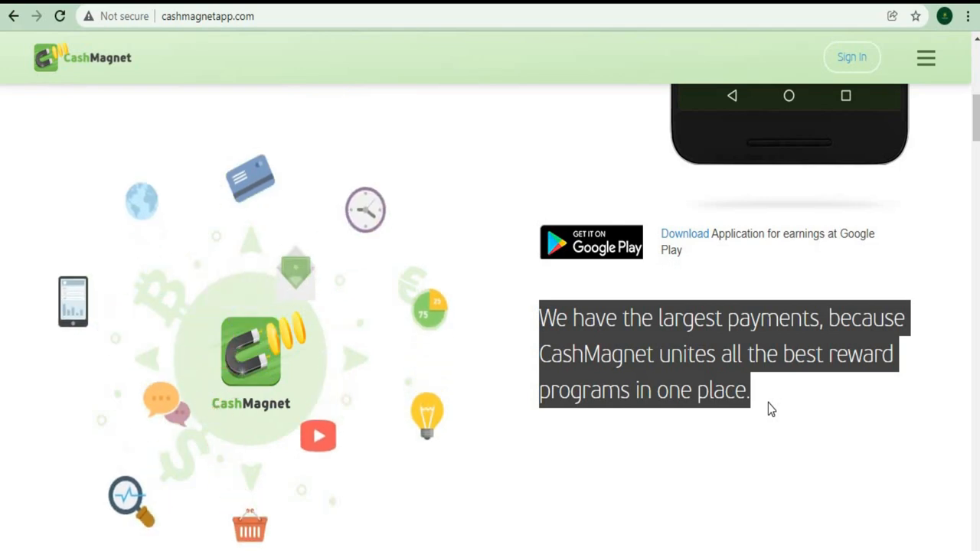
# - Scroll down to the QR code area and select the 'Prepare to earn several times more!' paragraph
pyautogui.scroll(-3)
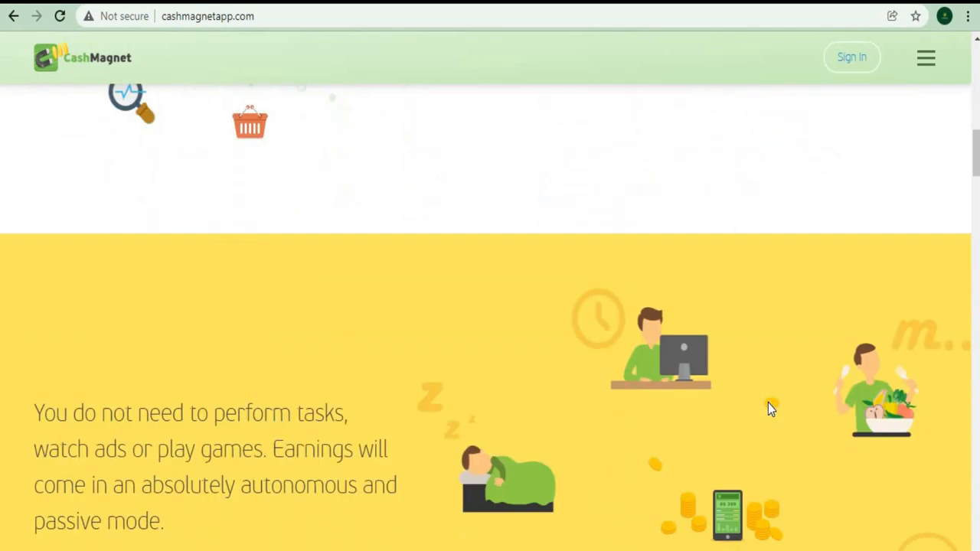
pyautogui.scroll(-3)
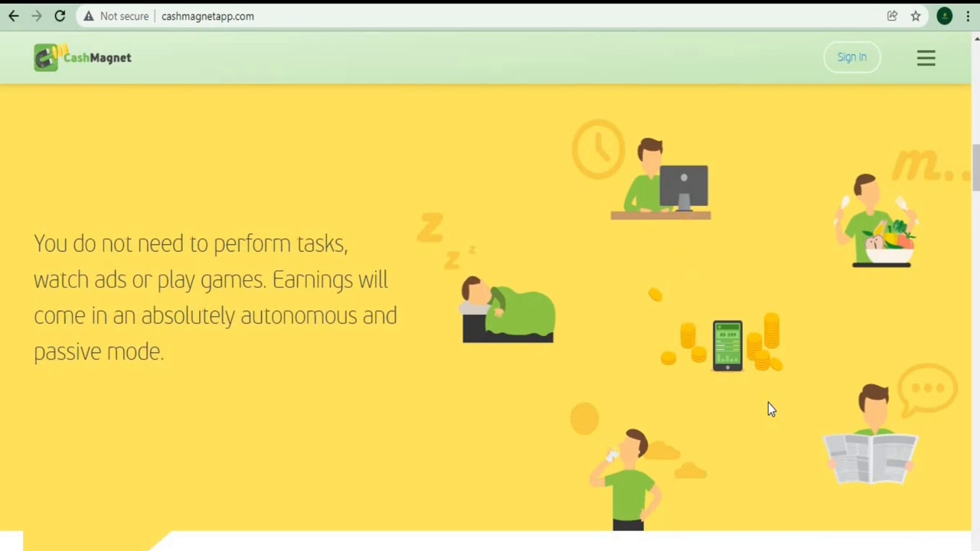
pyautogui.moveTo(705, 320)
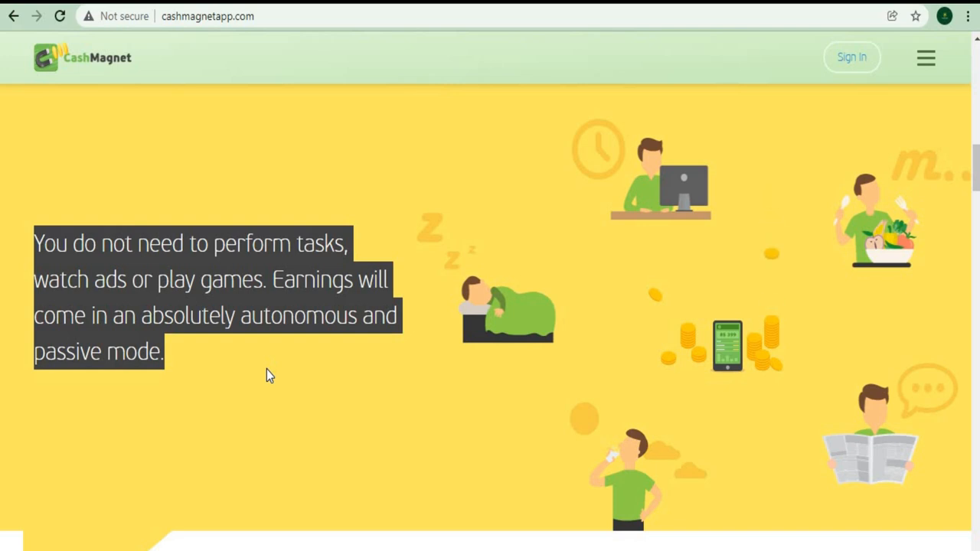
pyautogui.moveTo(277, 370)
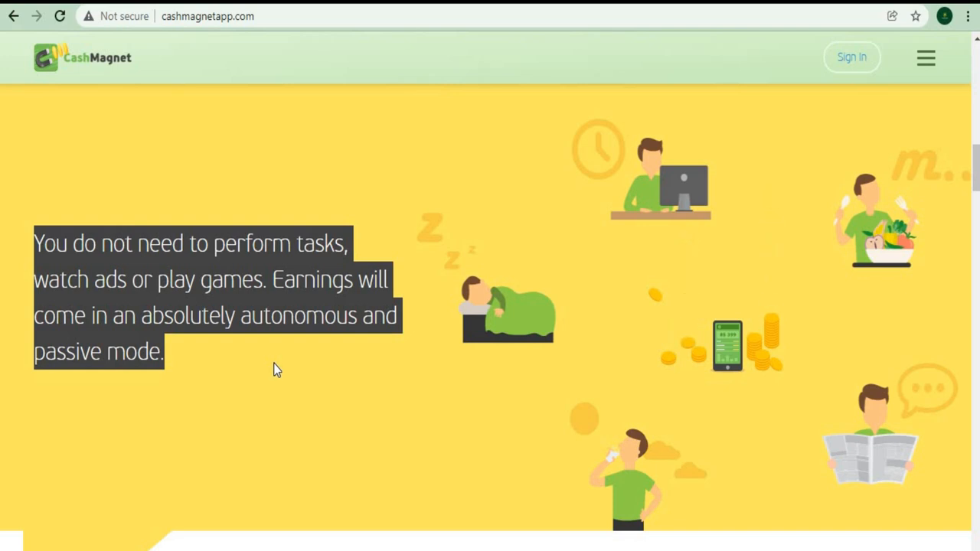
pyautogui.scroll(-3)
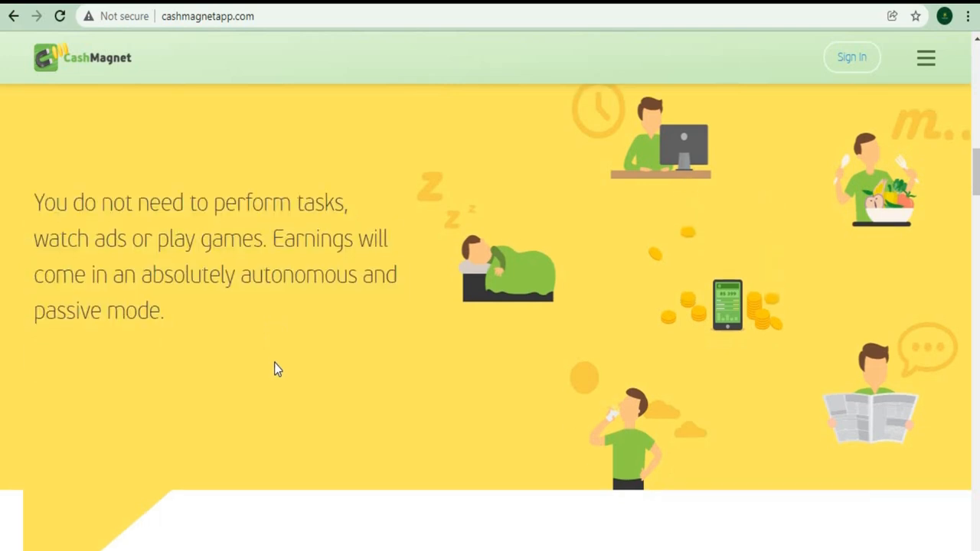
pyautogui.scroll(-3)
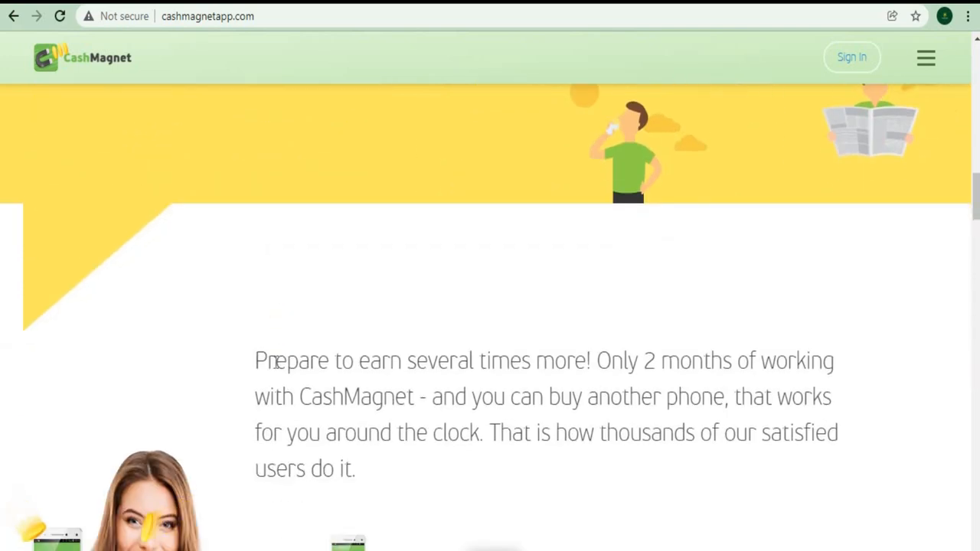
pyautogui.scroll(-3)
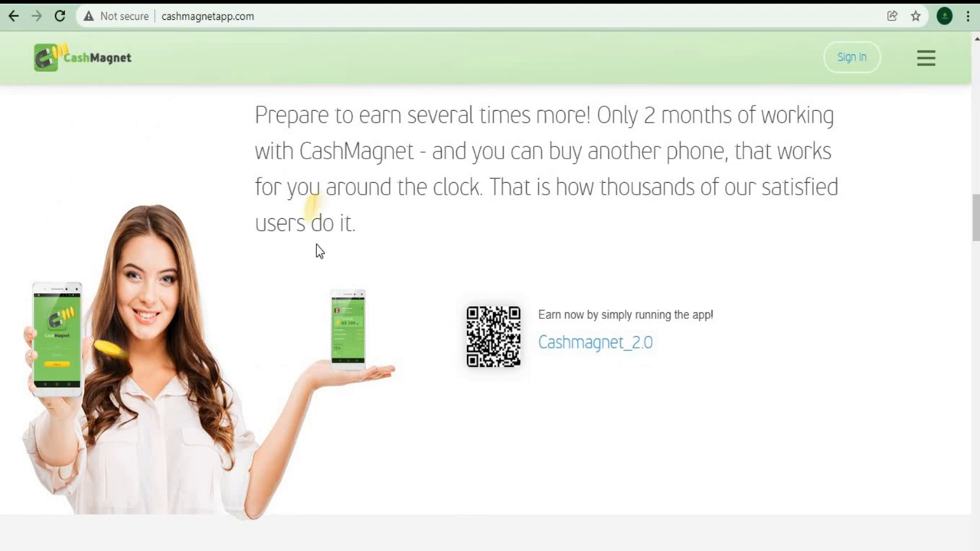
pyautogui.moveTo(255, 114); pyautogui.dragTo(406, 187)
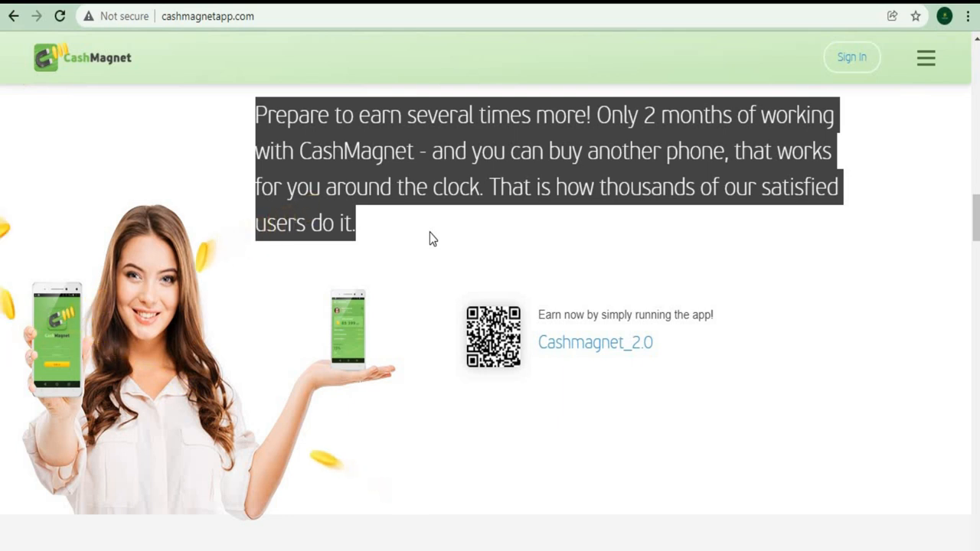
# - Scroll to the padlock section and select the 'It's absolutely safe…' data-guarantee paragraph
pyautogui.scroll(-3)
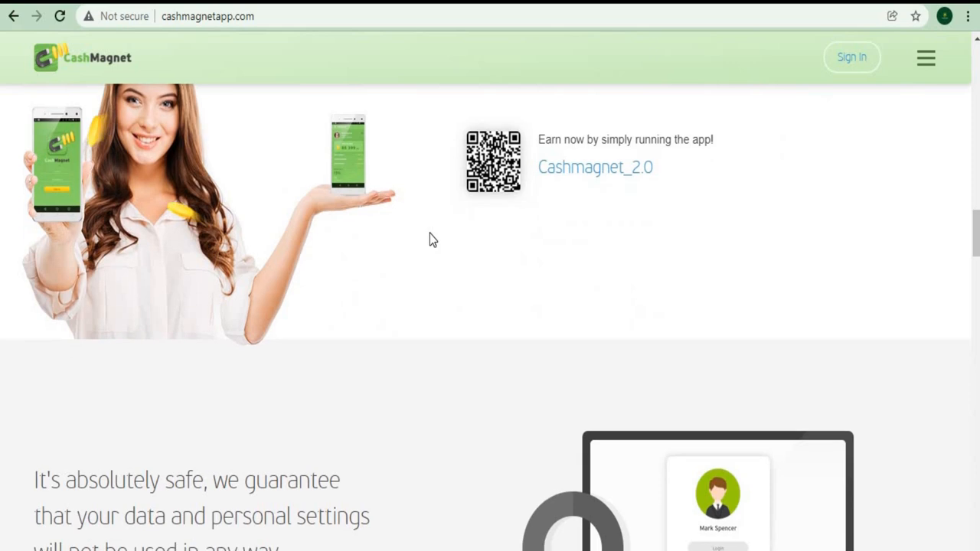
pyautogui.scroll(-3)
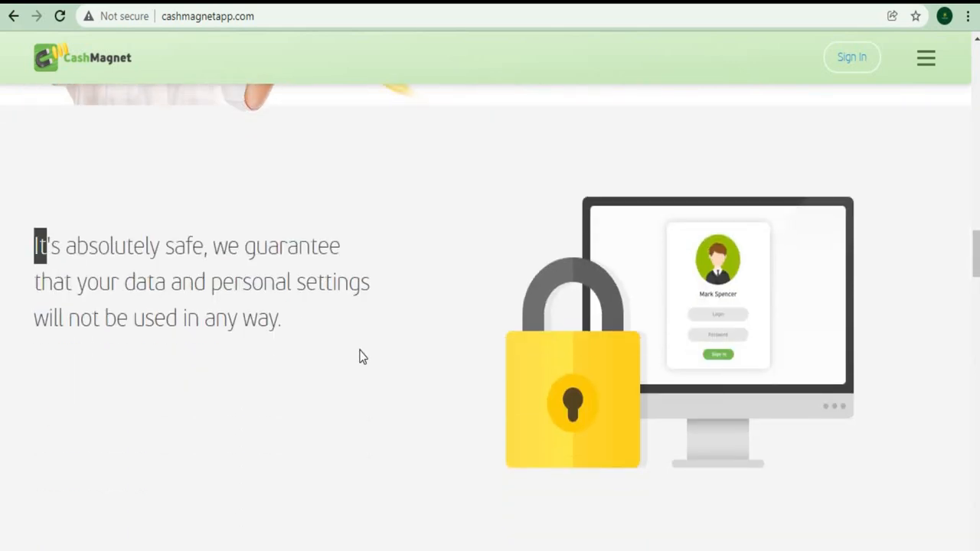
pyautogui.moveTo(39, 245); pyautogui.dragTo(281, 318)
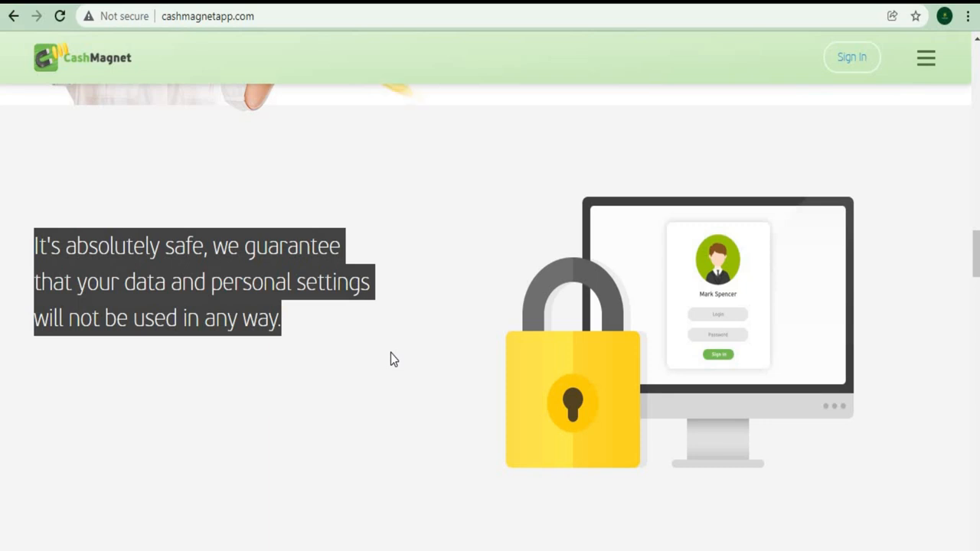
pyautogui.scroll(-3)
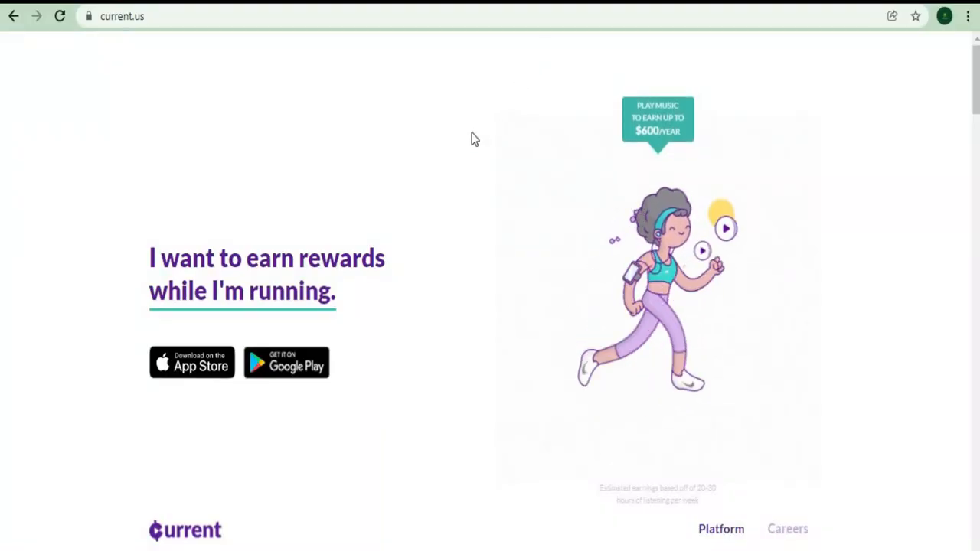
pyautogui.moveTo(459, 151)
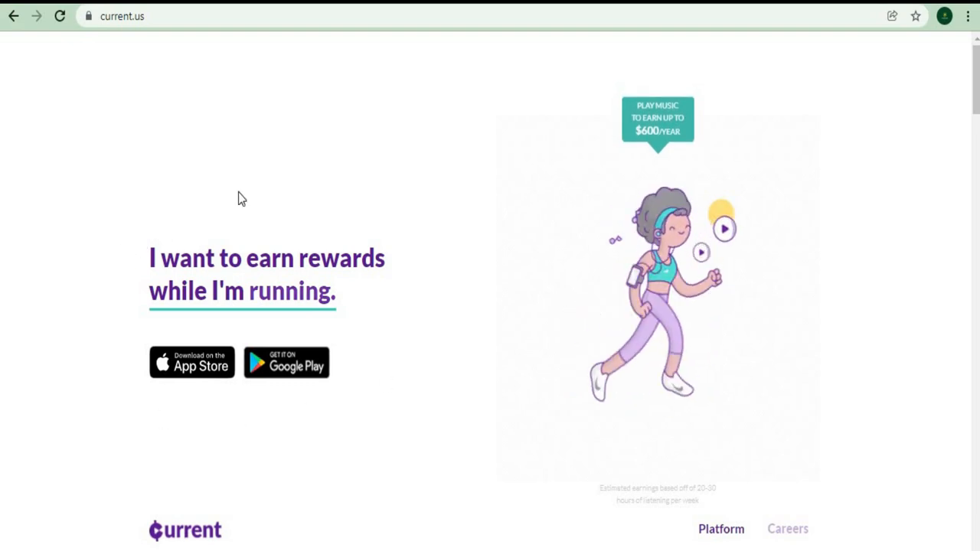
# - Scroll Current's homepage down to 'Search & Play from 100,000+ Radio Stations'
pyautogui.scroll(-3)
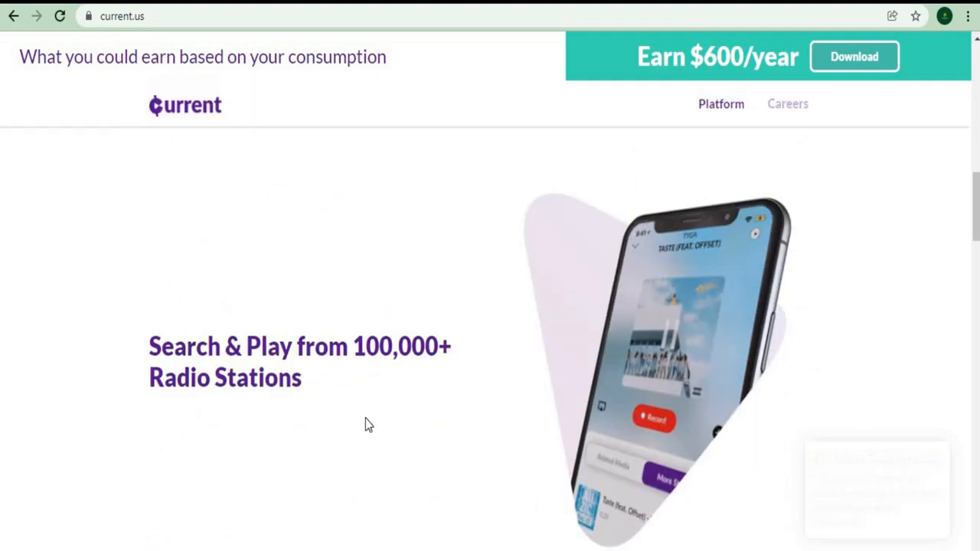
# - Select the 'Earn Points By Playing Your Favorite Music' heading and scroll on toward Start Earning
pyautogui.scroll(-3)
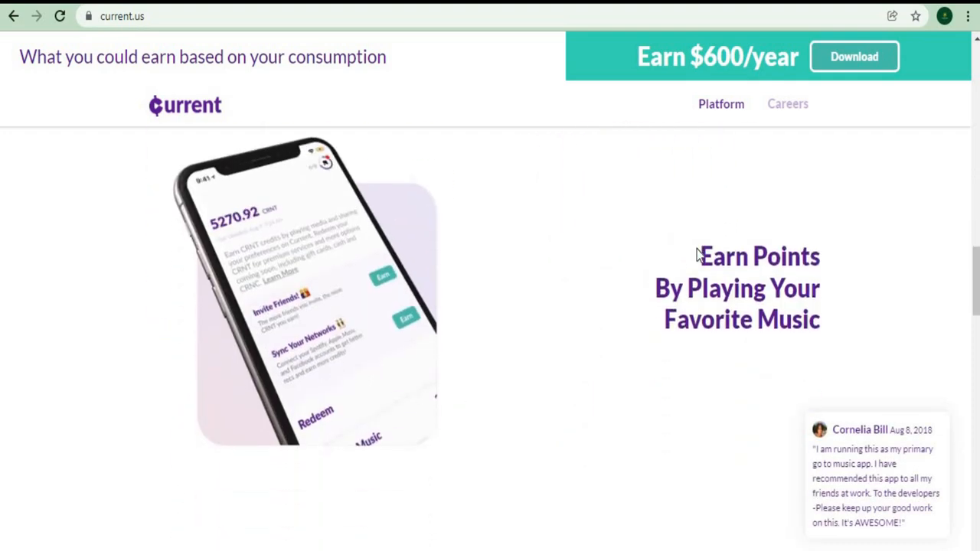
pyautogui.moveTo(697, 255); pyautogui.dragTo(820, 319)
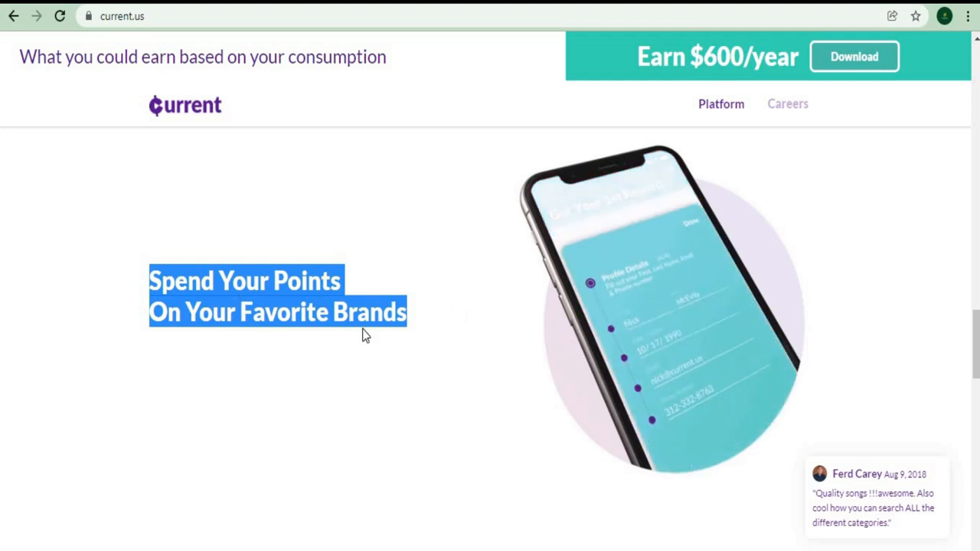
pyautogui.scroll(-3)
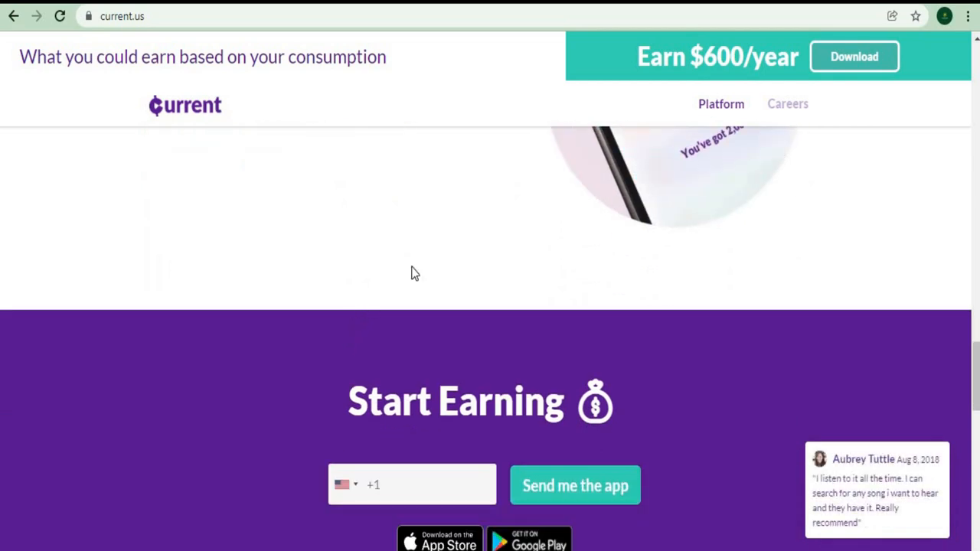
# - Try the Start Earning phone-number box and country flag selector, then scroll the page
pyautogui.scroll(-3)
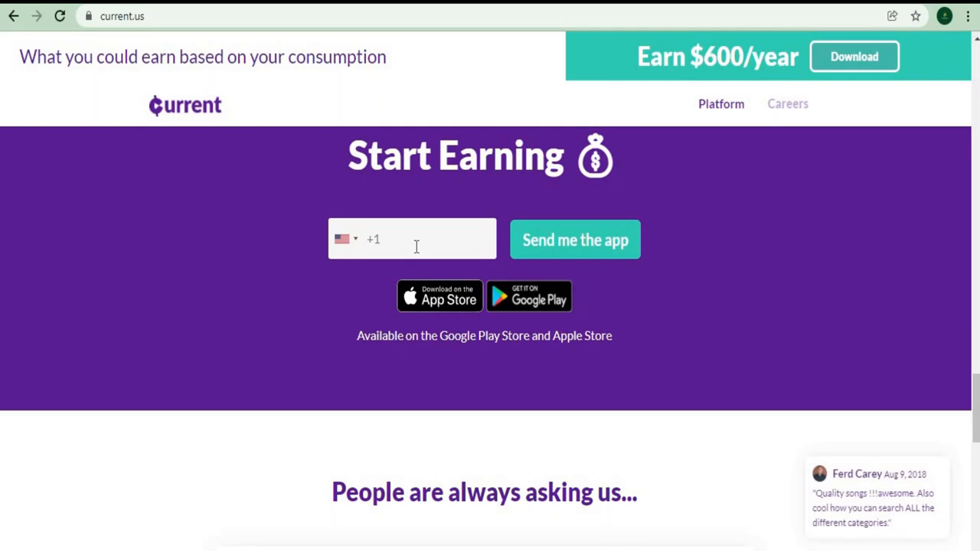
pyautogui.click(412, 239)
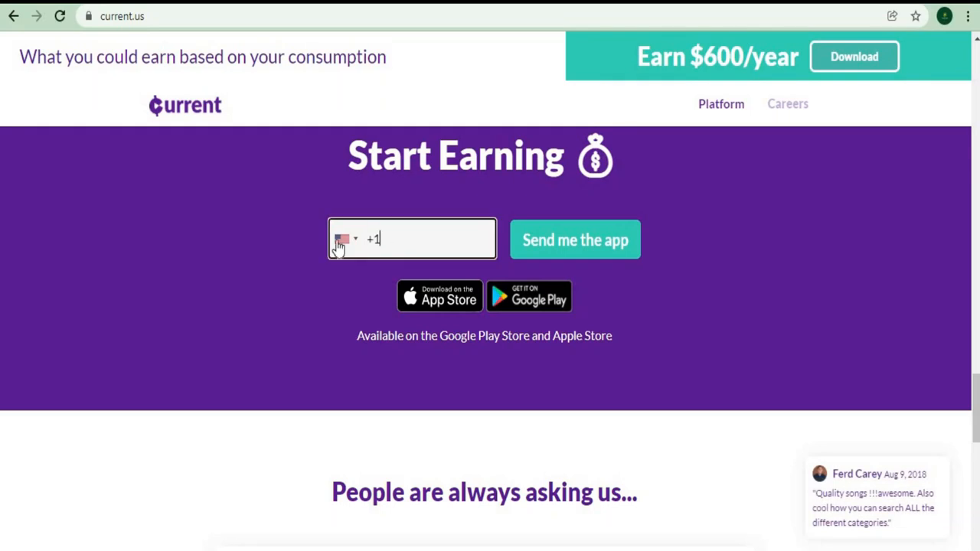
pyautogui.click(346, 239)
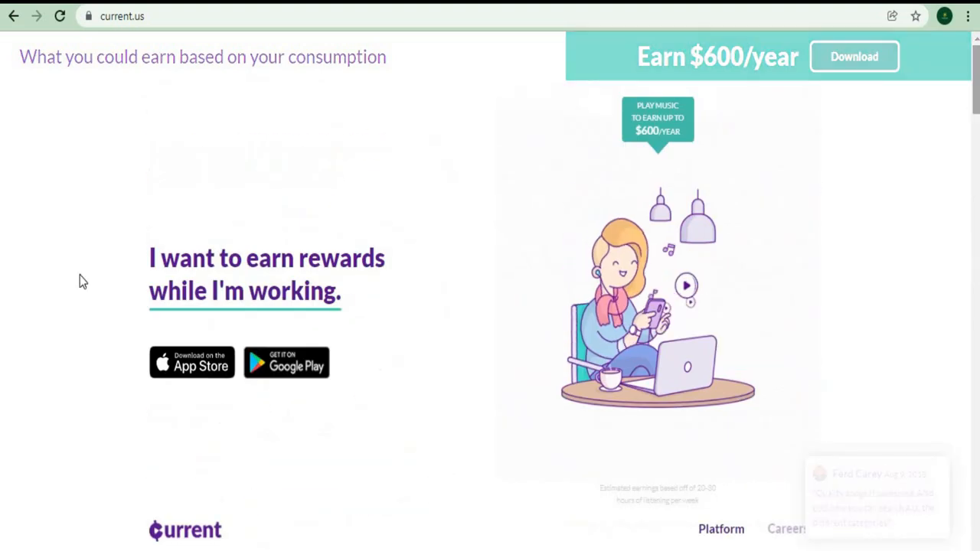
pyautogui.scroll(-3)
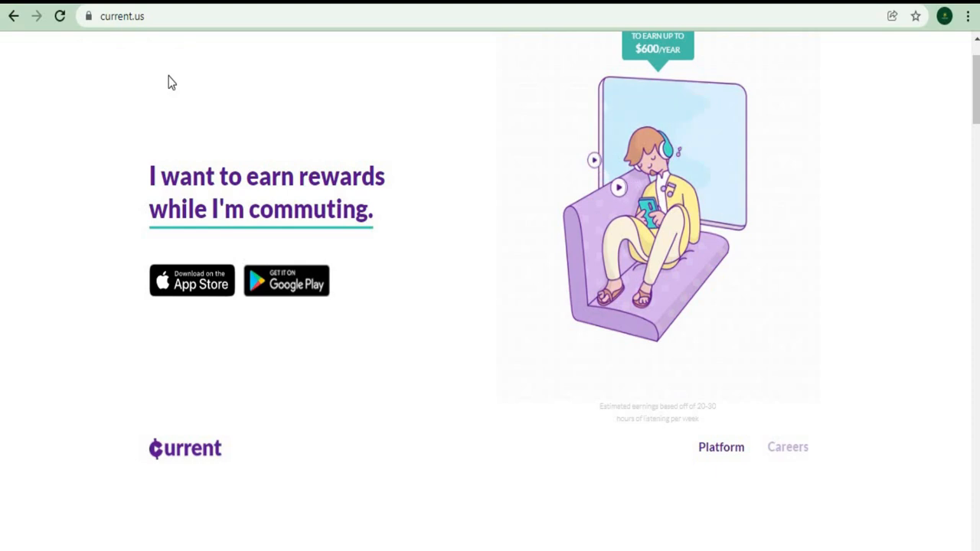
pyautogui.moveTo(344, 288)
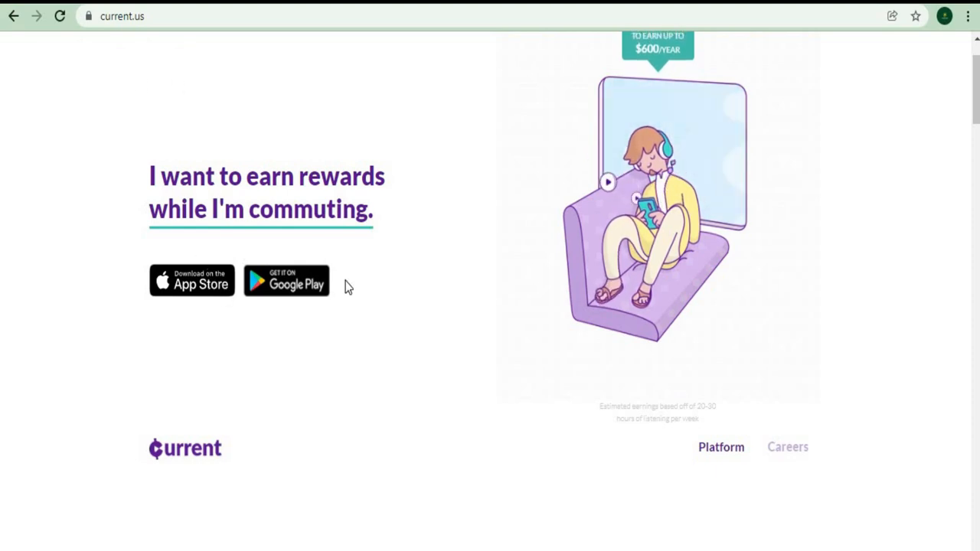